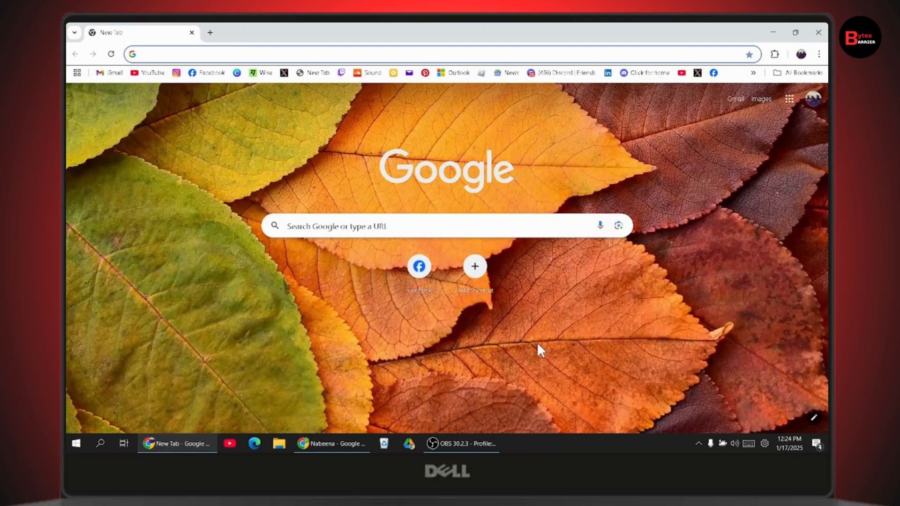
mouse_move(267, 81)
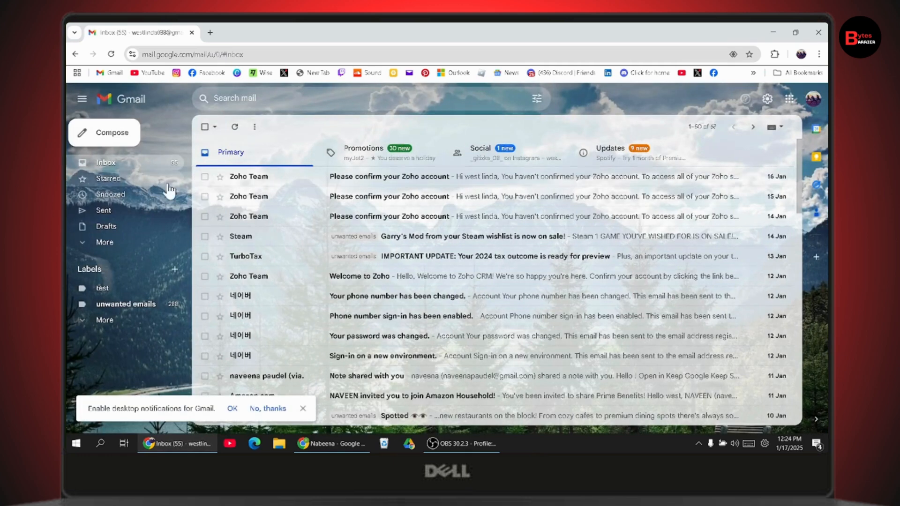
mouse_move(106, 242)
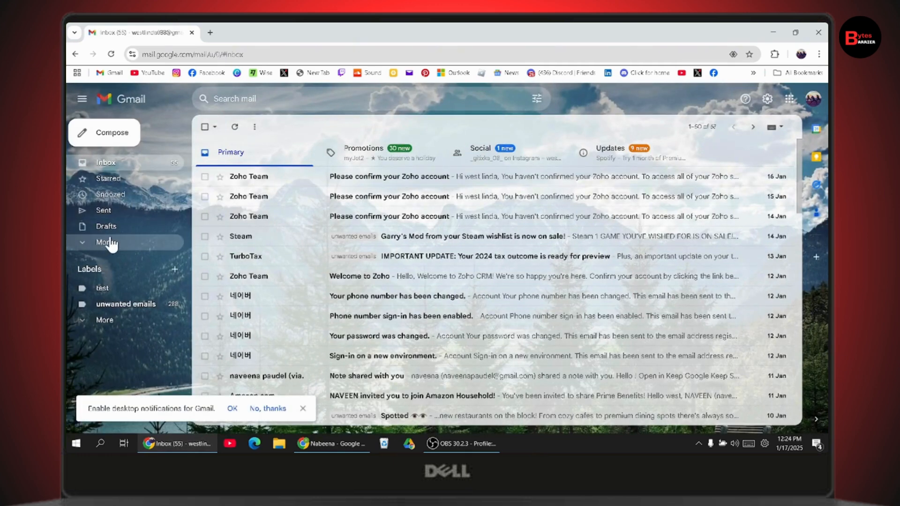
- Expand the Gmail folder list with More and open the Spam folder (34 messages)
click(106, 242)
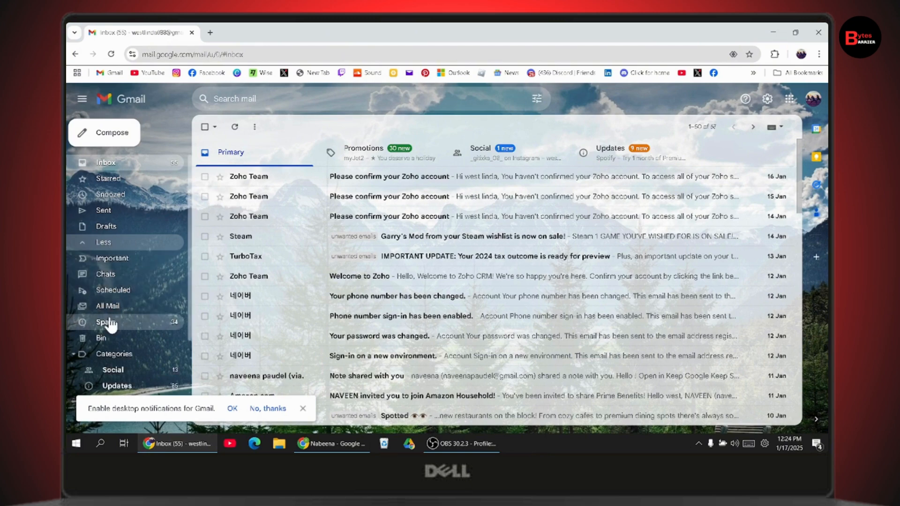
click(106, 321)
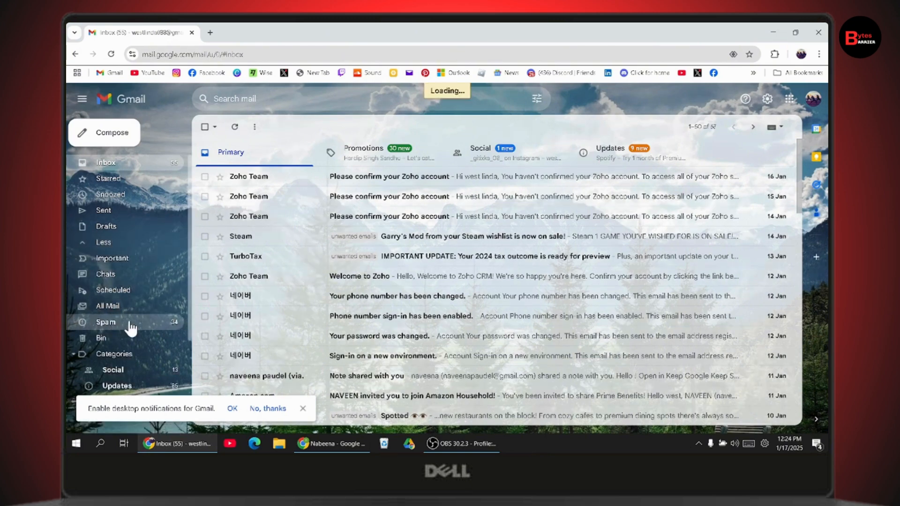
click(106, 321)
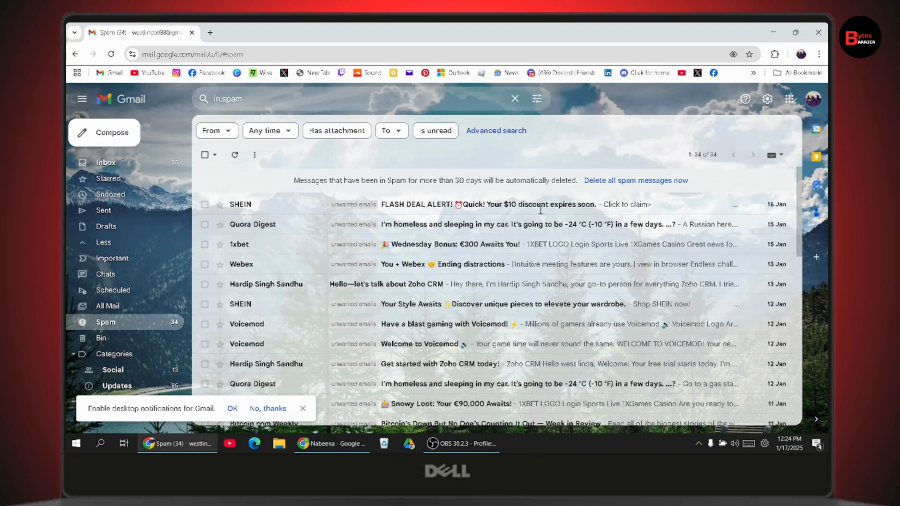
- Return to the inbox, try a mail search for 'zoho', then clear the search
click(106, 162)
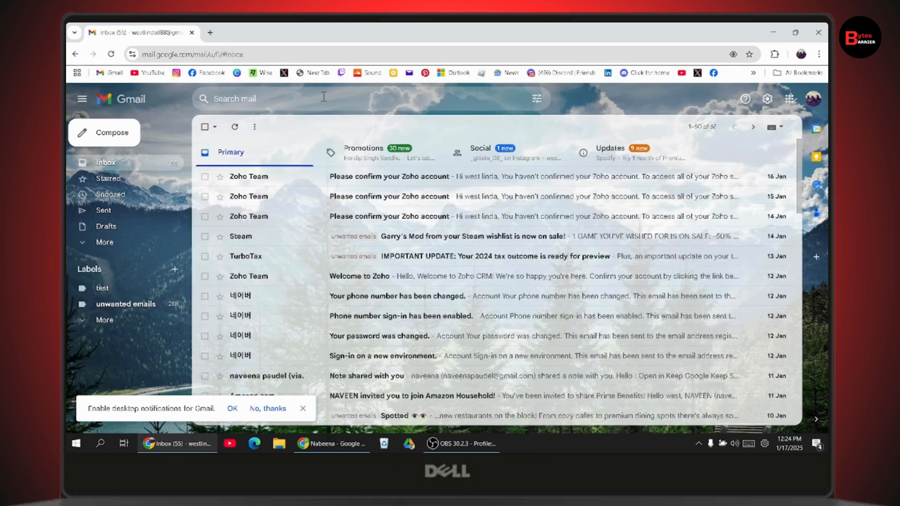
text(ca)
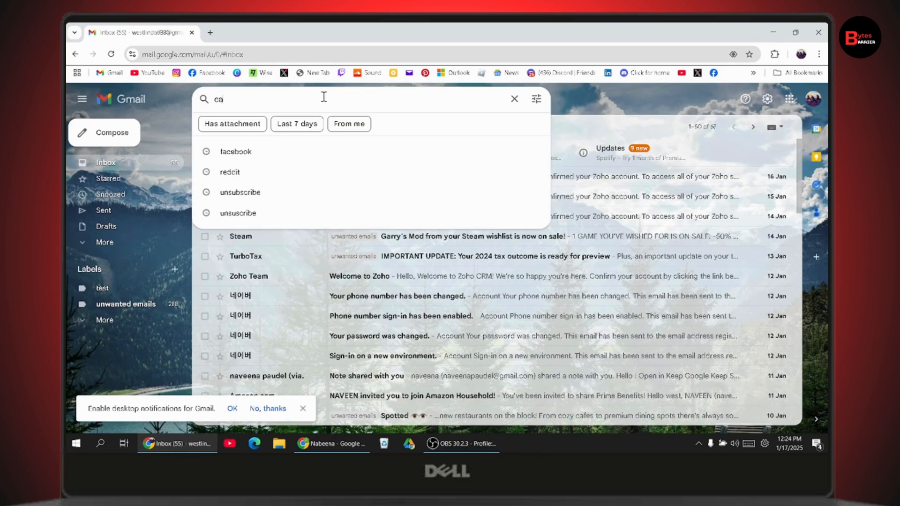
text(zoho)
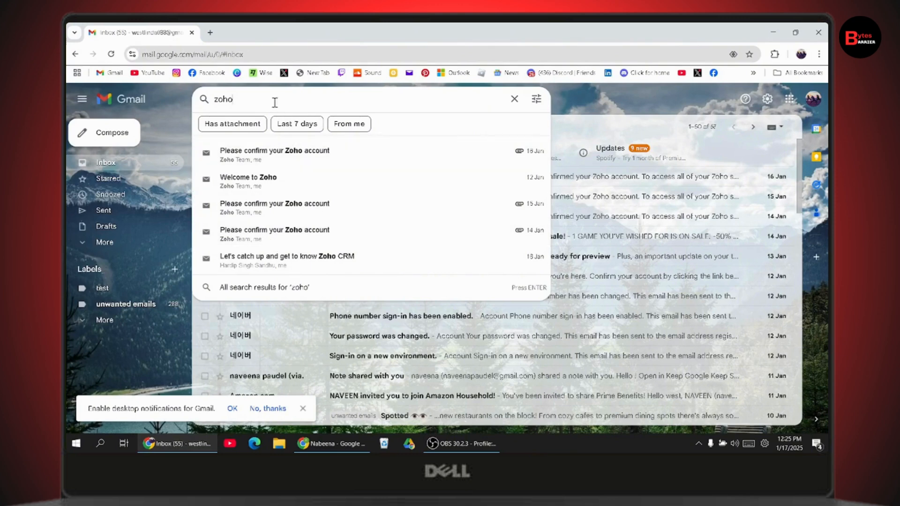
key(Backspace)
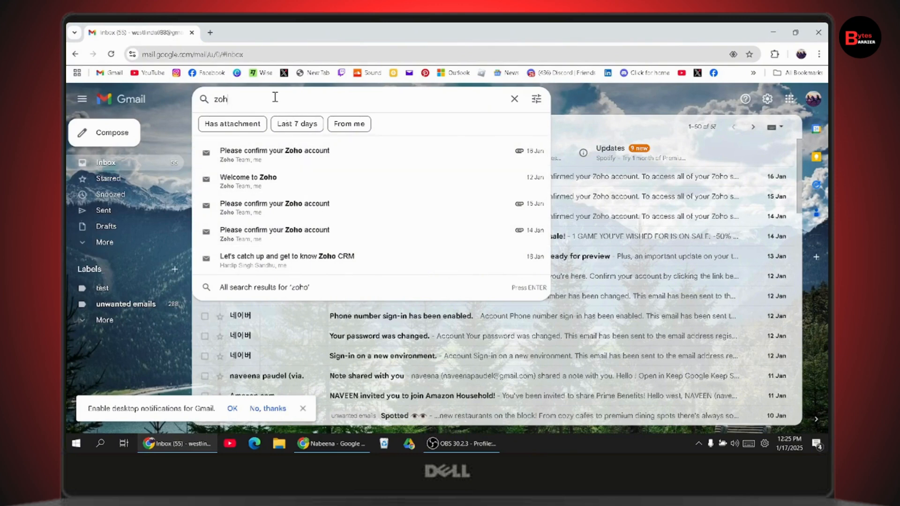
click(514, 98)
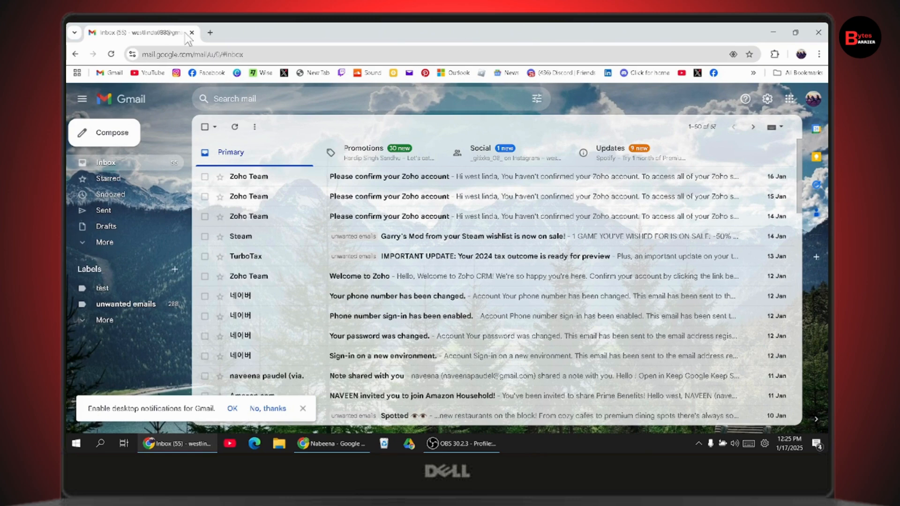
- Load help.ea.com in a new tab, choose the EA Account tile and reach the footer's contact link
click(210, 32)
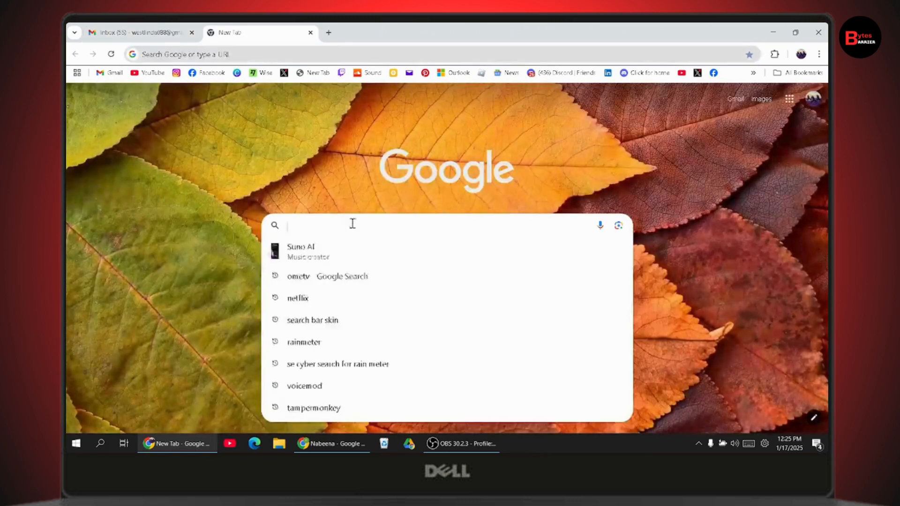
text(help.ea.com/uk/help-home/)
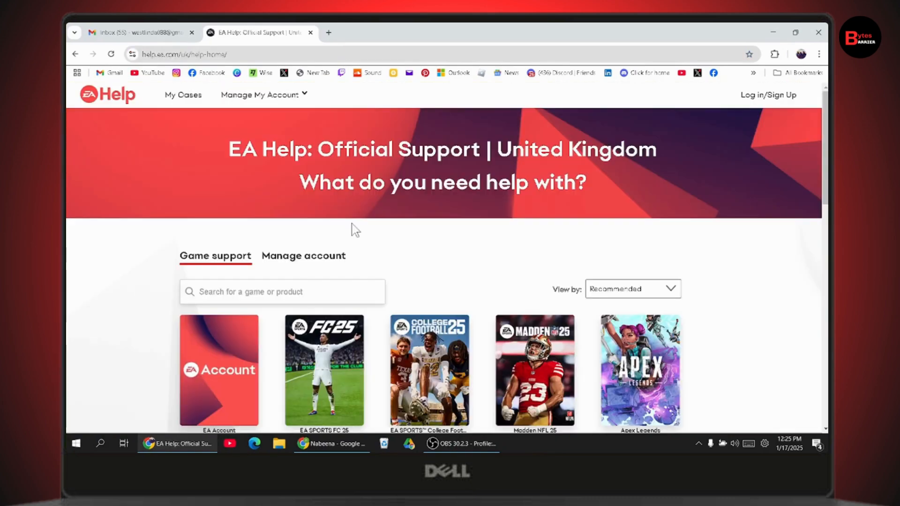
scroll(down, 3)
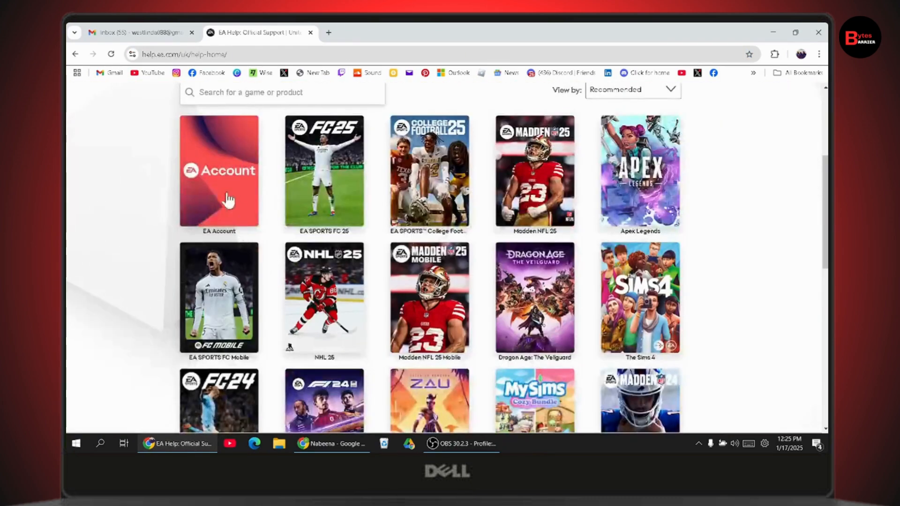
click(218, 172)
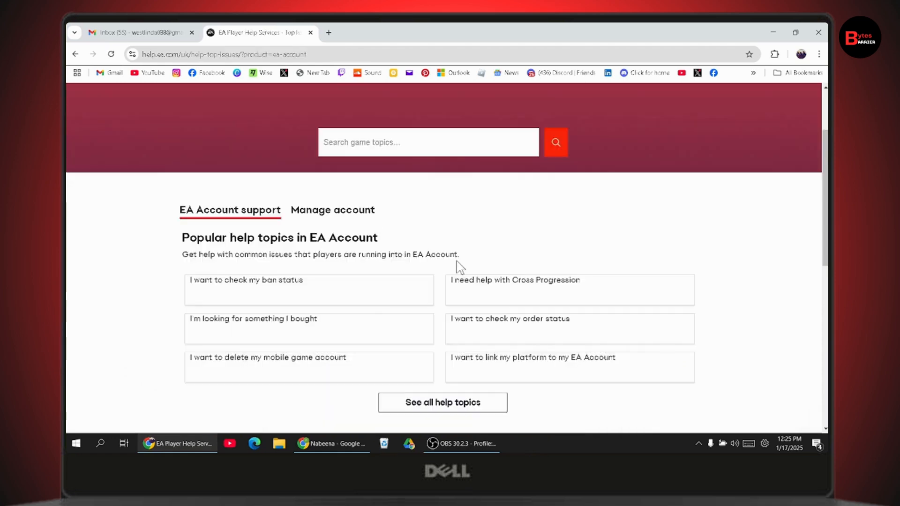
scroll(down, 3)
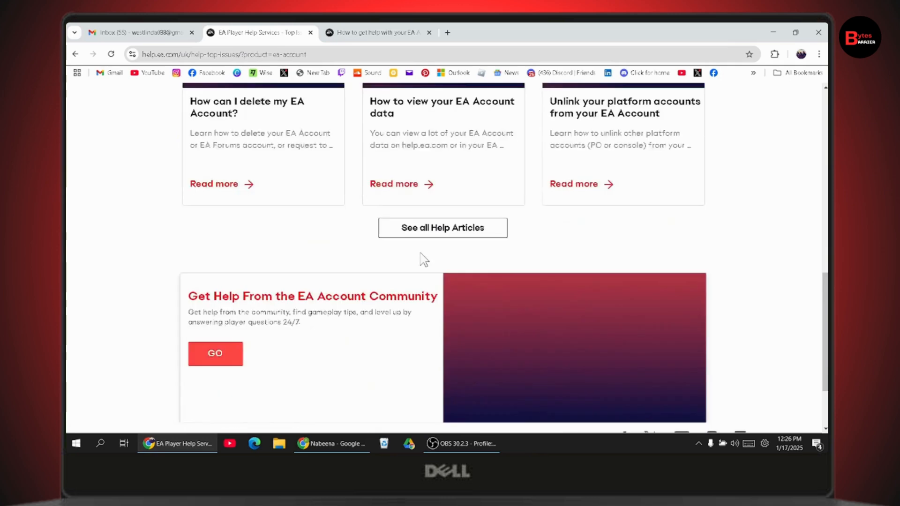
scroll(down, 3)
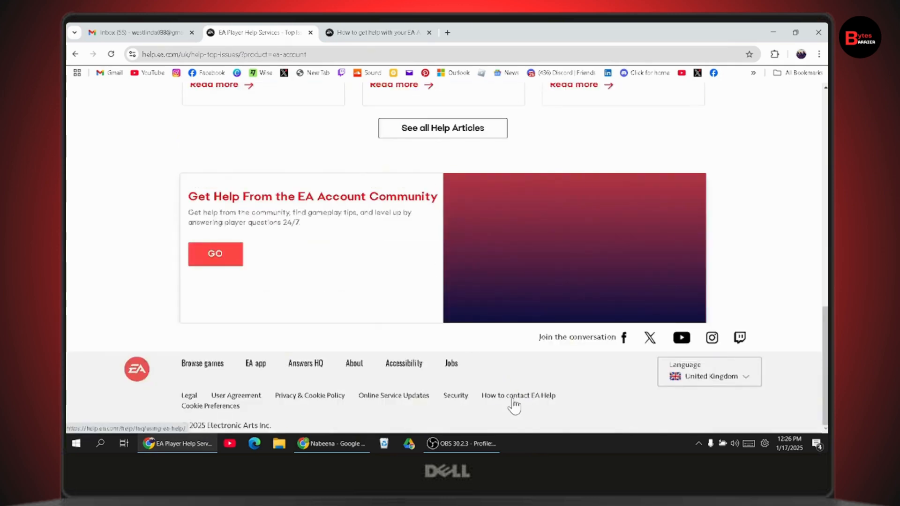
- Open the 'How to contact EA Help' article from the footer and read down its chat steps
click(517, 396)
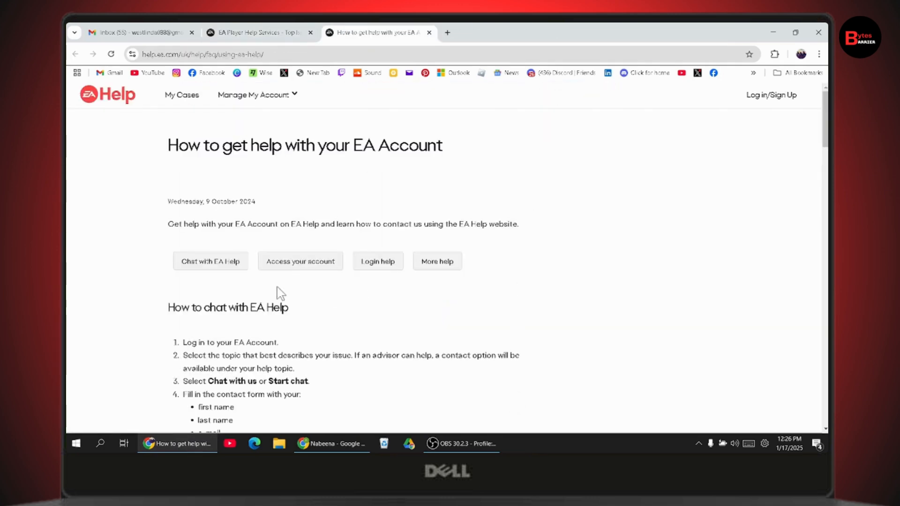
scroll(down, 3)
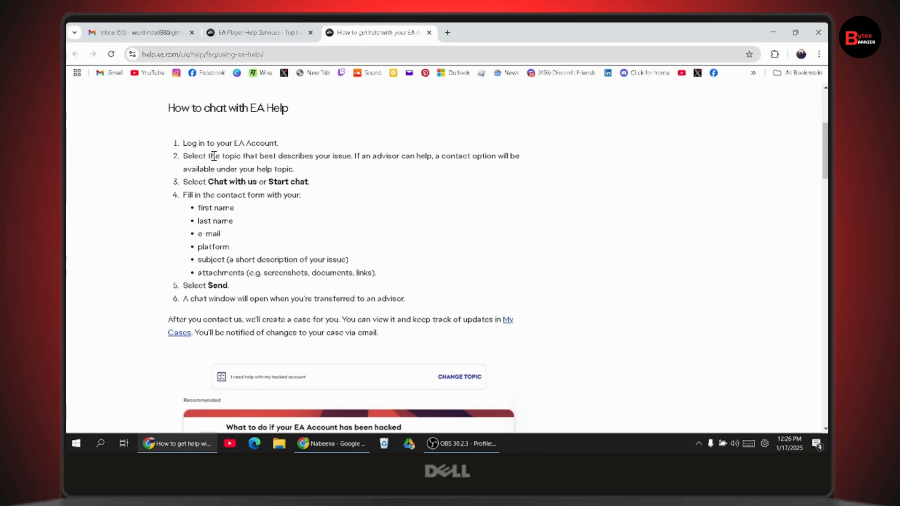
mouse_move(306, 173)
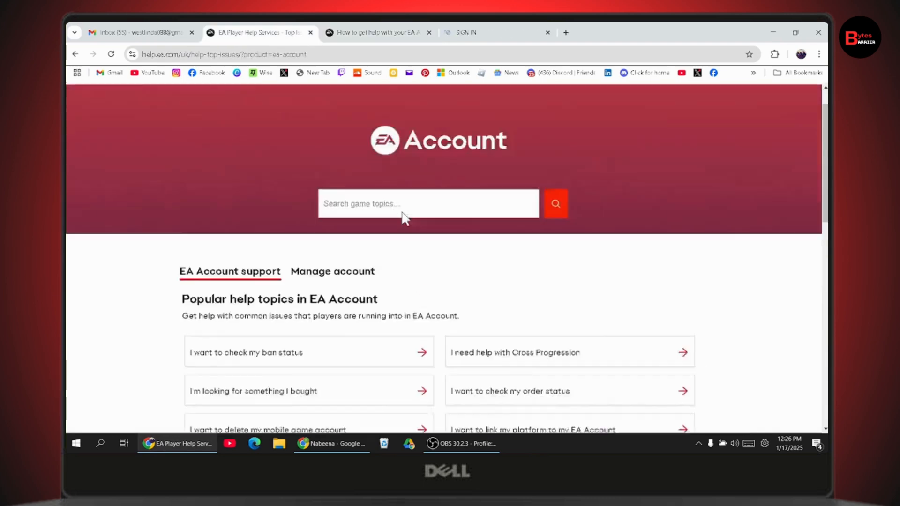
- Open 'I want to check my ban status' in its own tab and return to the How to get help article
scroll(down, 3)
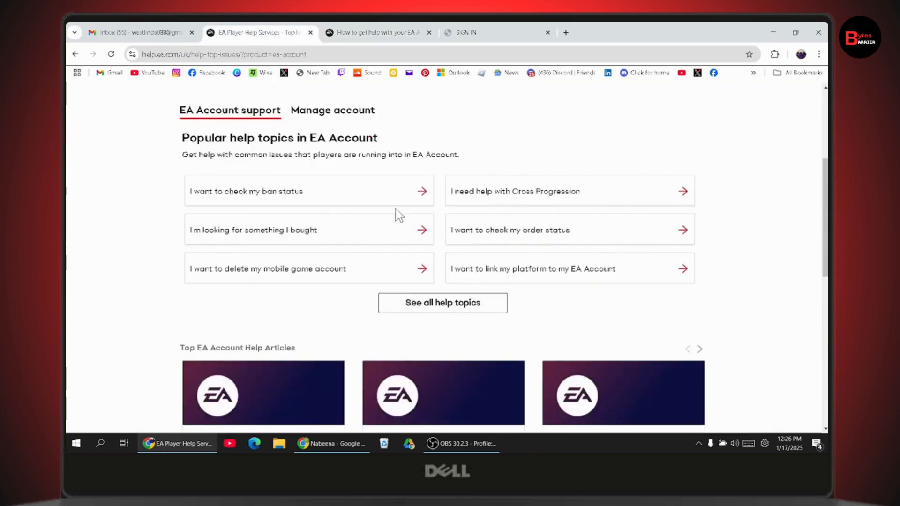
click(252, 229)
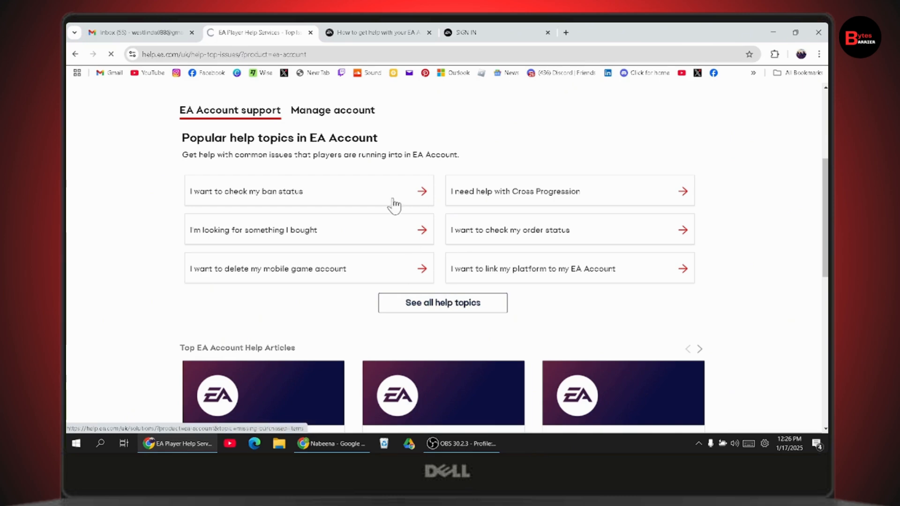
click(308, 191)
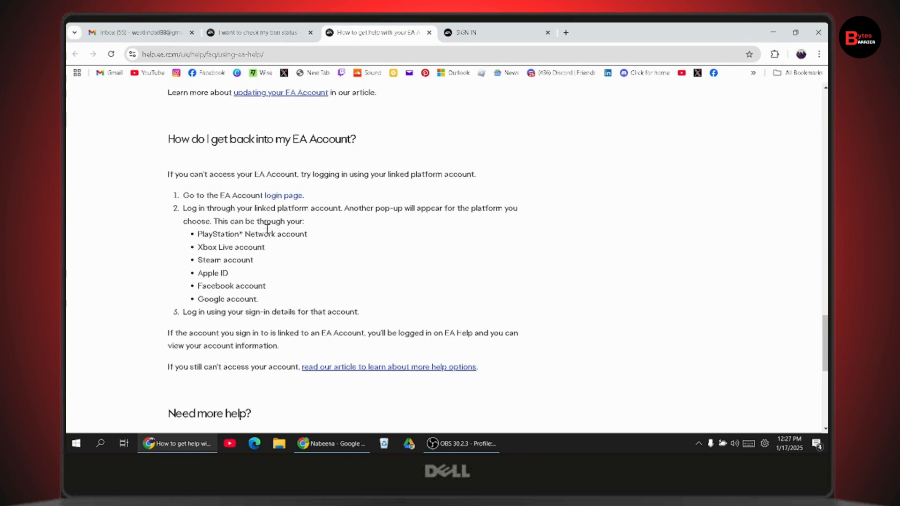
scroll(down, 3)
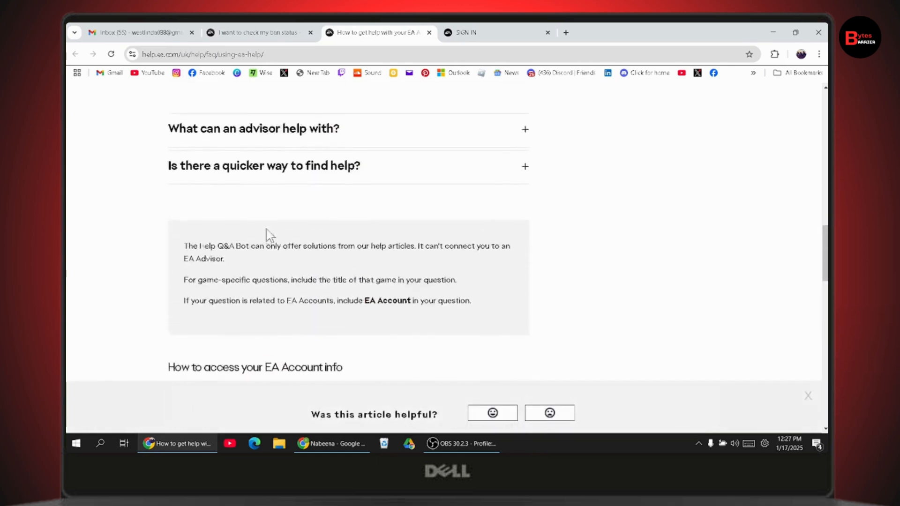